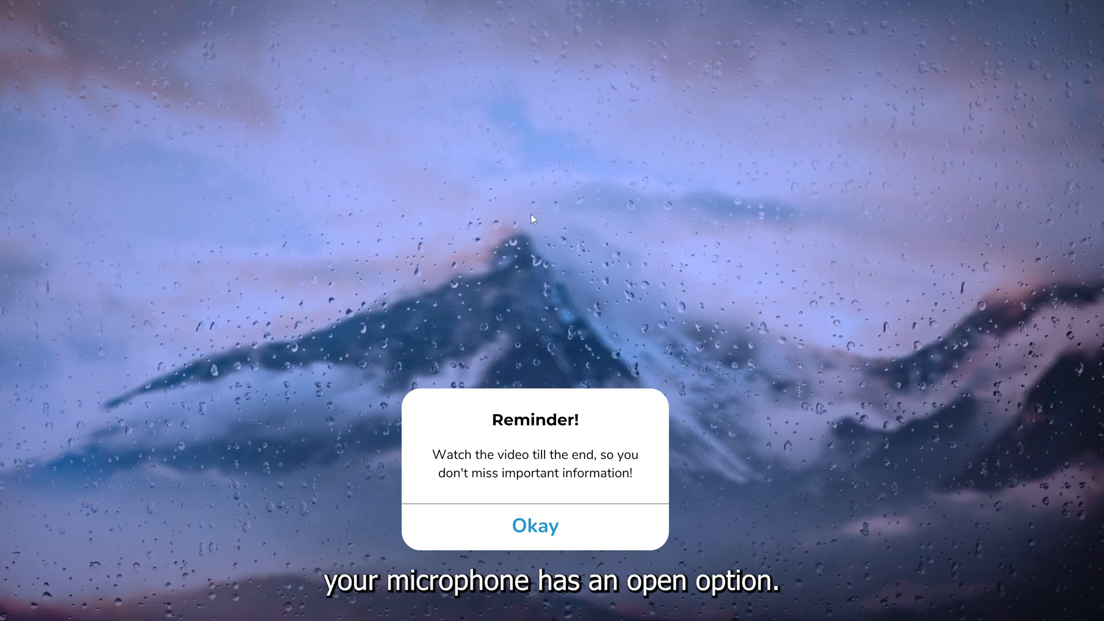
Launch Steam from the Start menu's recent apps and open its Steam menu.
{"action": "left_click", "coordinate": [534, 525]}
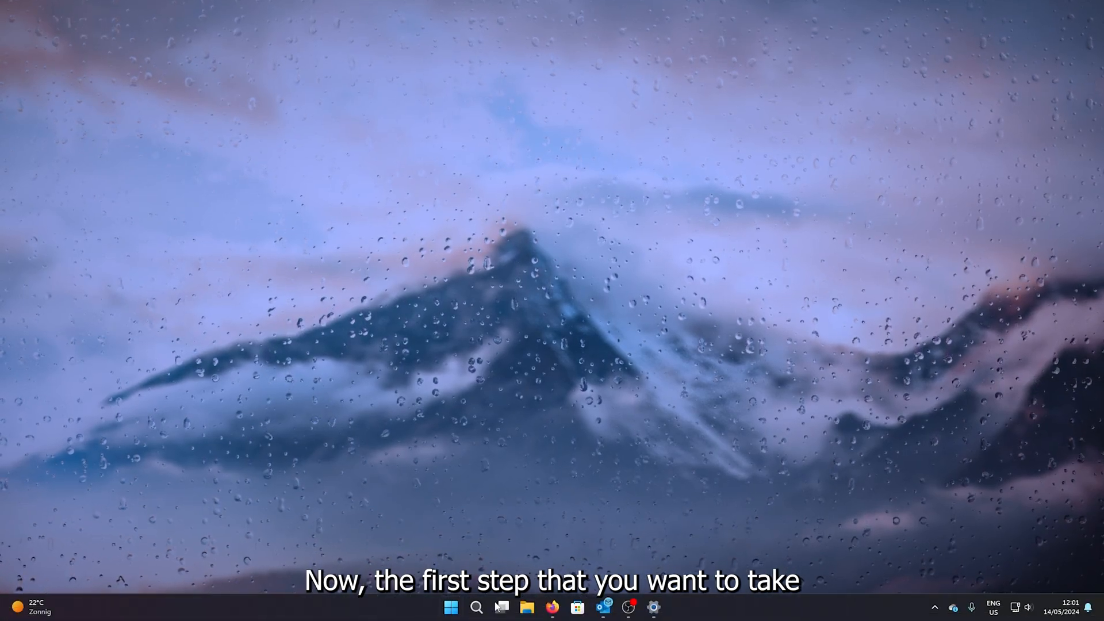
{"action": "left_click", "coordinate": [476, 607]}
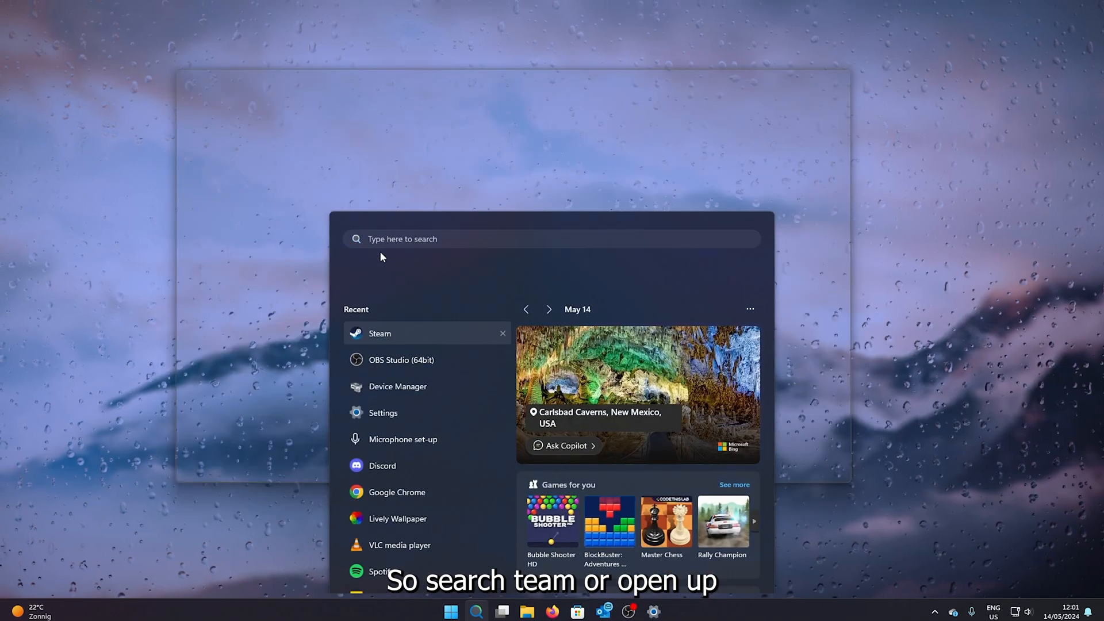
{"action": "left_click", "coordinate": [380, 333]}
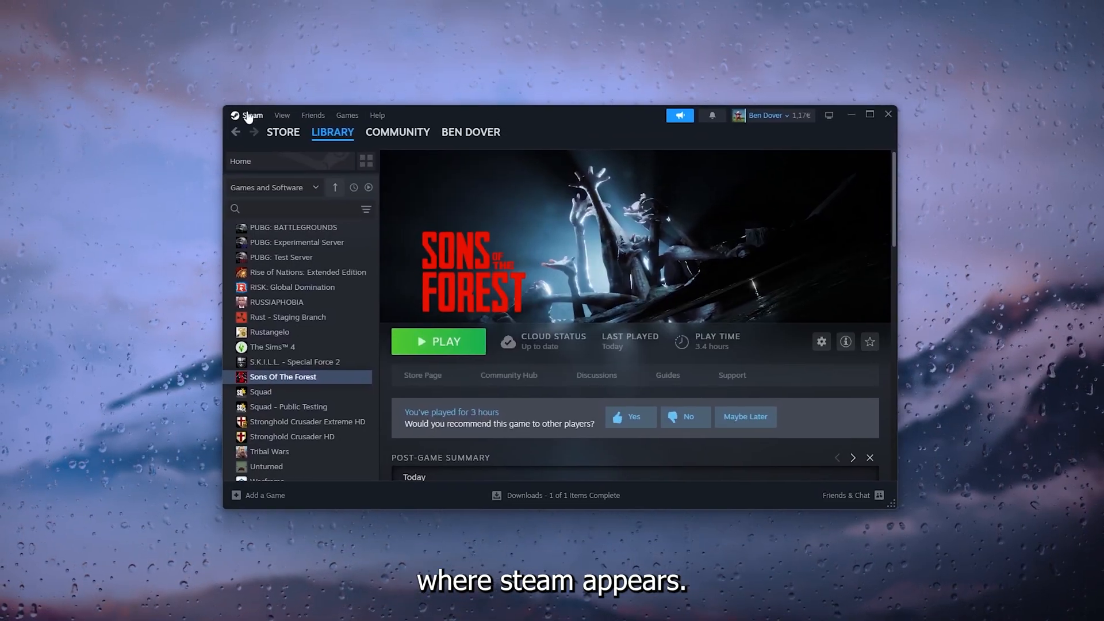
{"action": "left_click", "coordinate": [251, 115]}
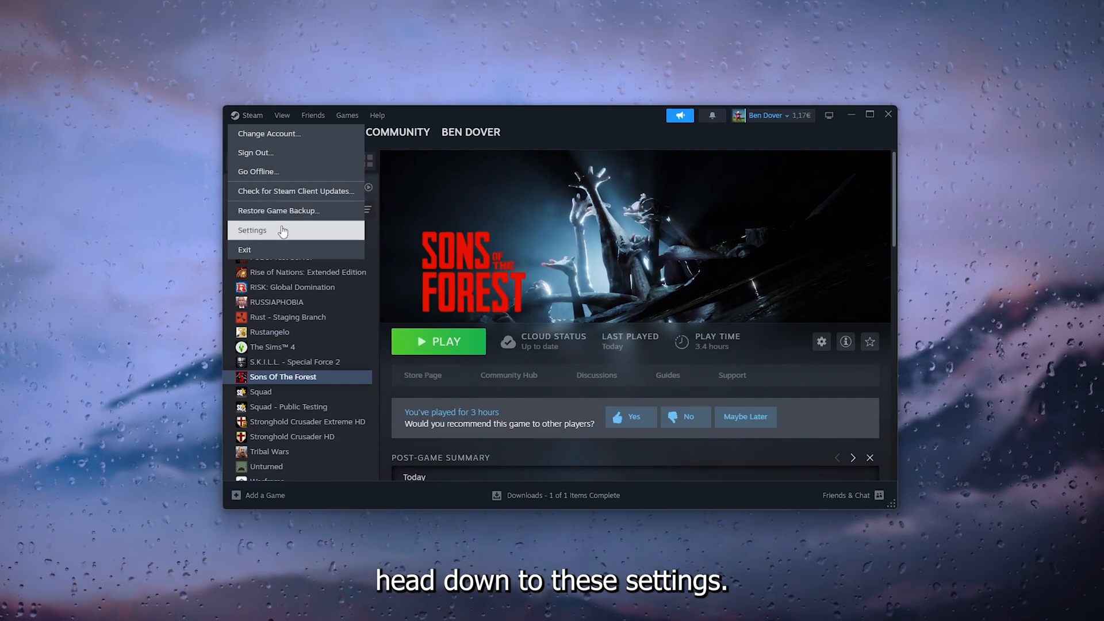
Go to Steam Settings and show the Voice page.
{"action": "left_click", "coordinate": [252, 230]}
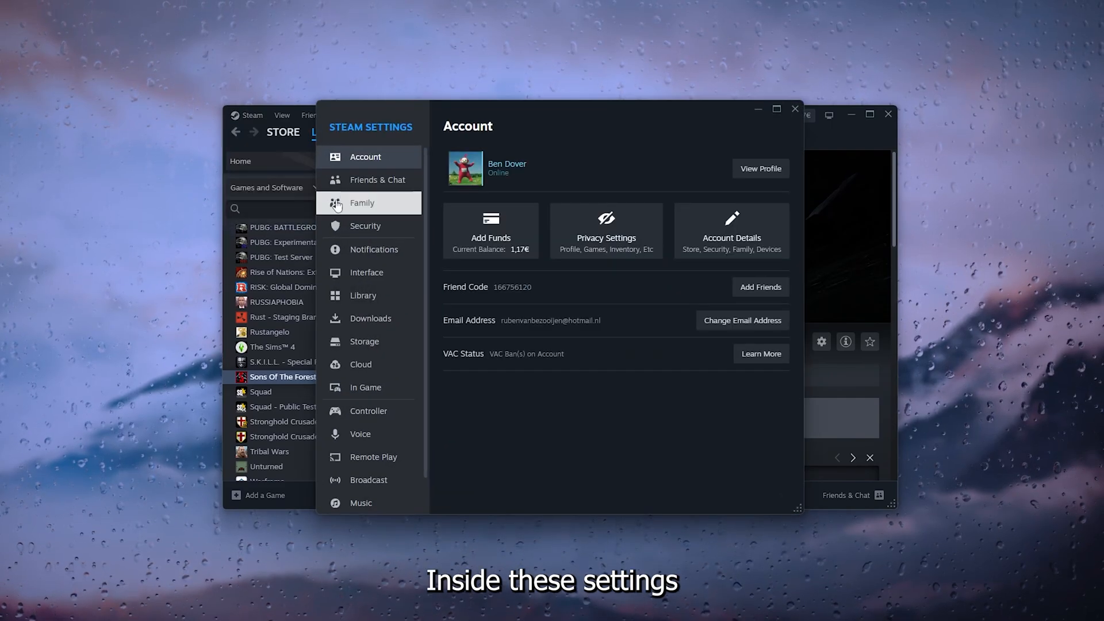
{"action": "mouse_move", "coordinate": [404, 212]}
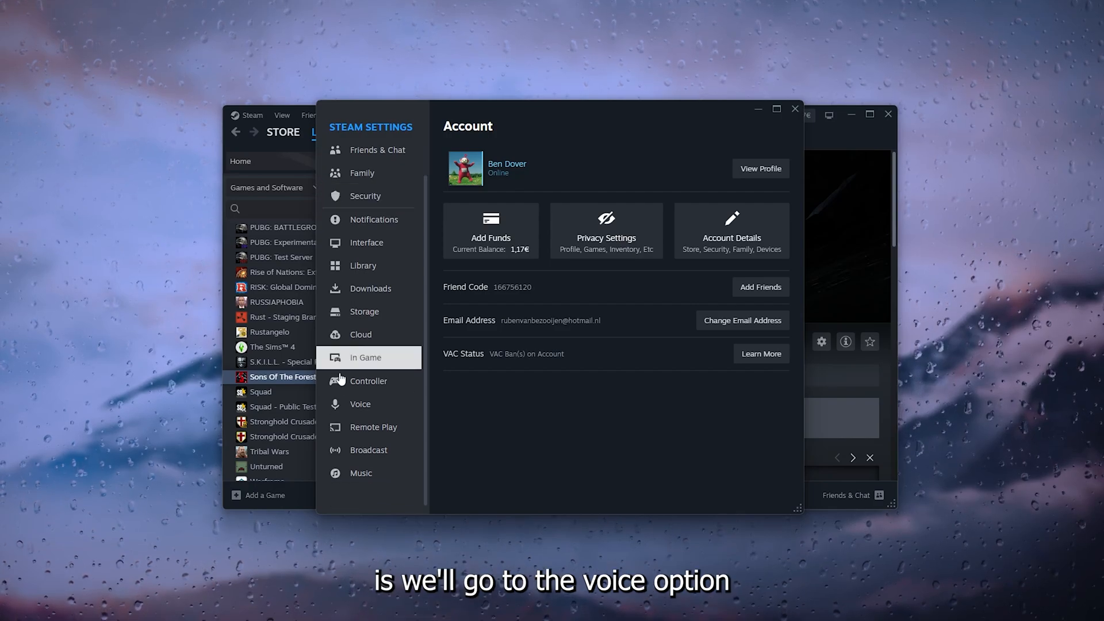
{"action": "left_click", "coordinate": [360, 403]}
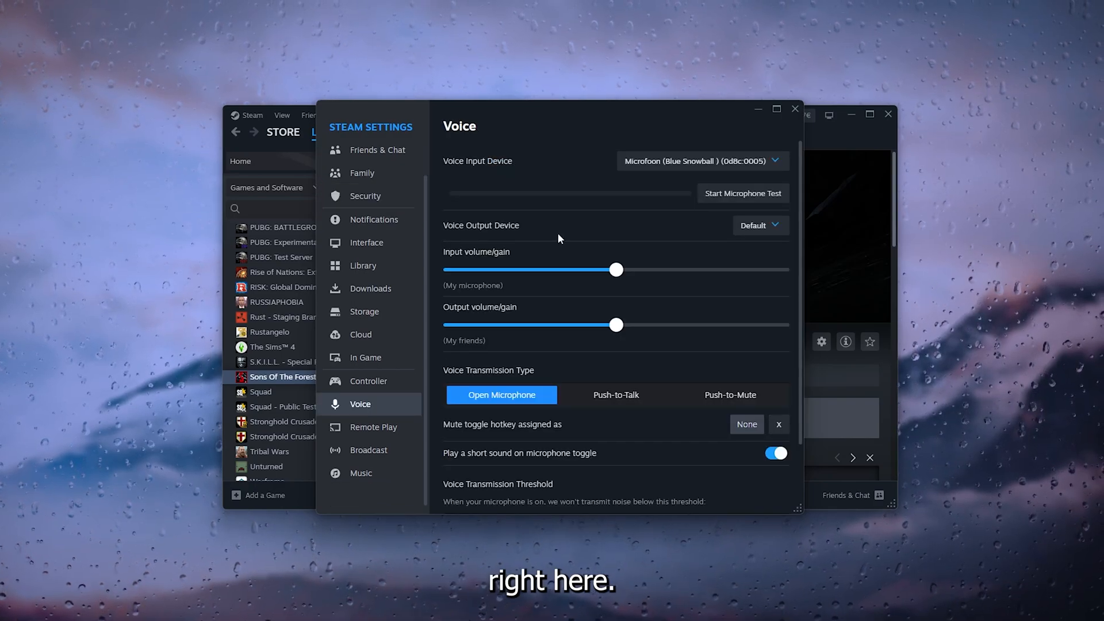
{"action": "mouse_move", "coordinate": [668, 216]}
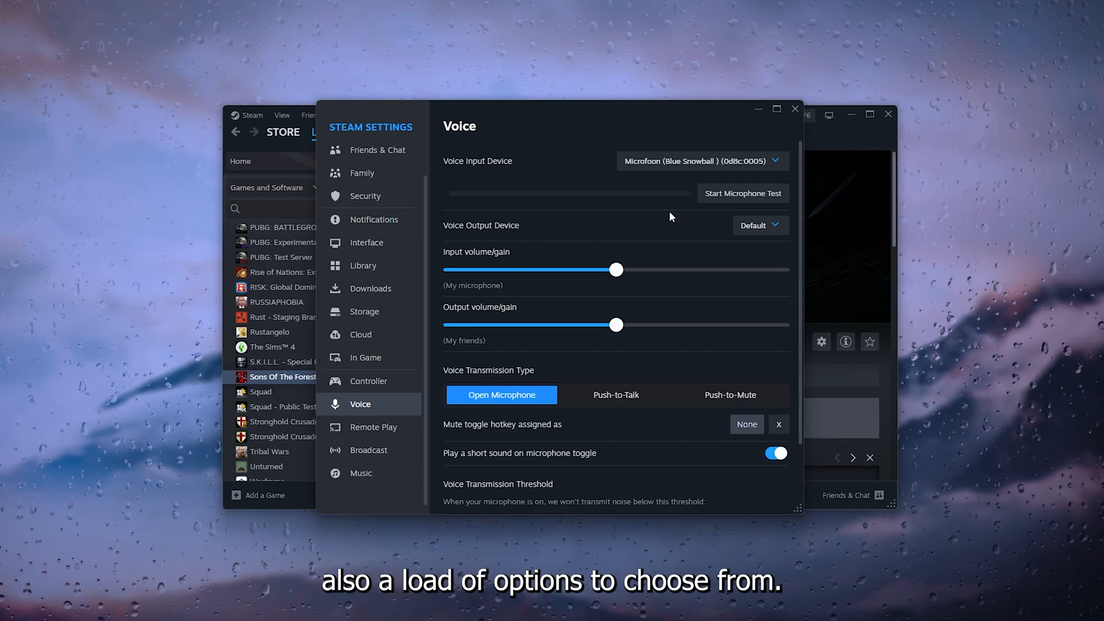
{"action": "mouse_move", "coordinate": [457, 167]}
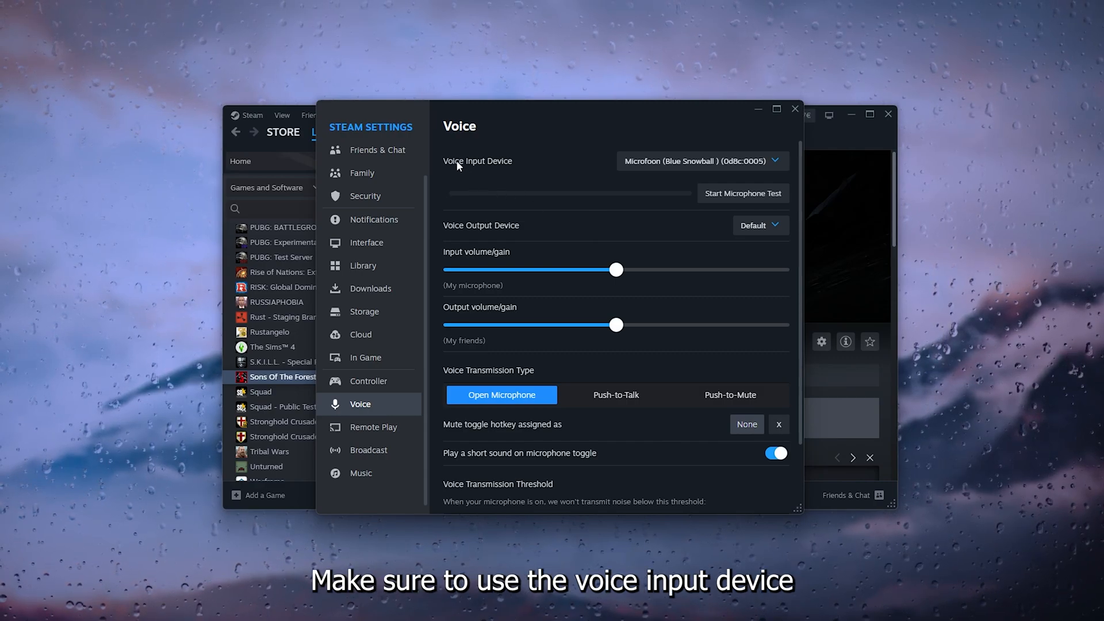
{"action": "mouse_move", "coordinate": [642, 168]}
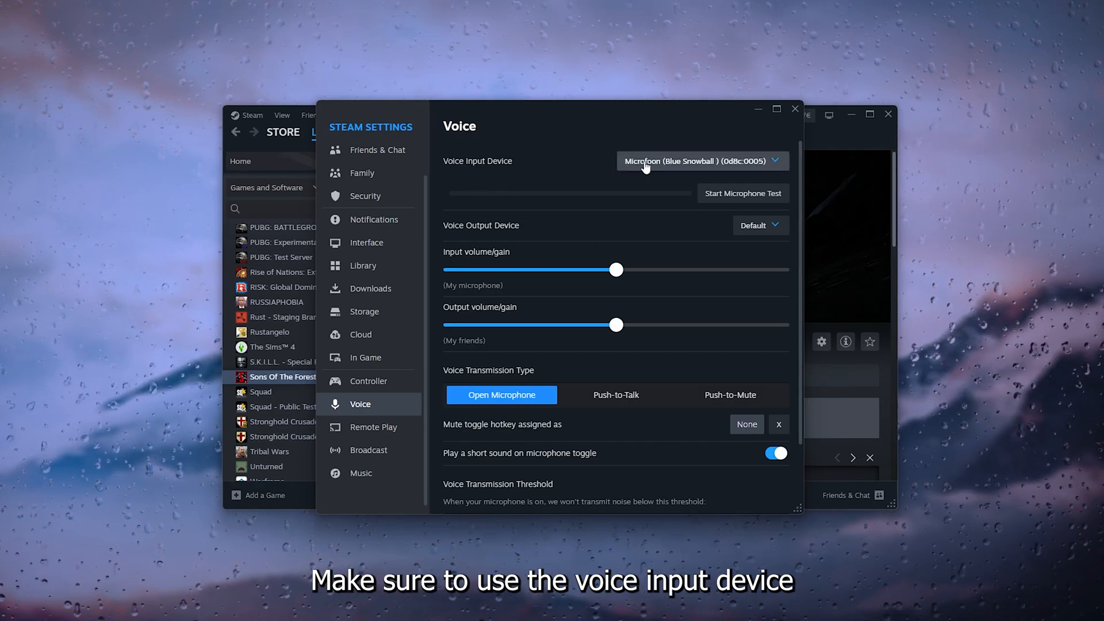
Select Microfoon (Blue Snowball) as voice input device and start the microphone test.
{"action": "left_click", "coordinate": [701, 160]}
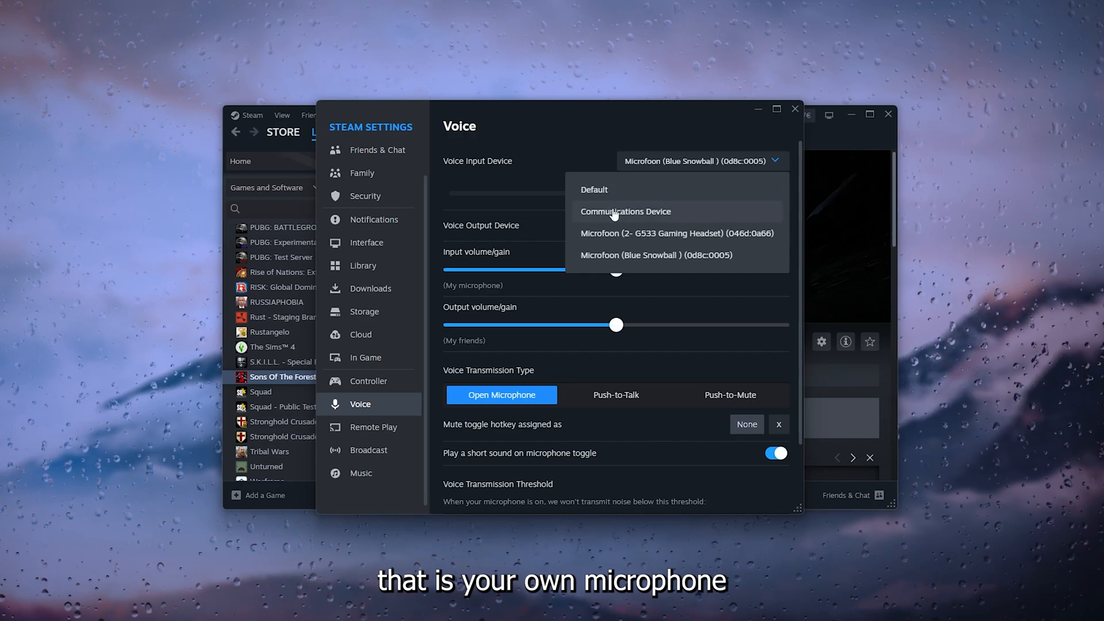
{"action": "mouse_move", "coordinate": [640, 255]}
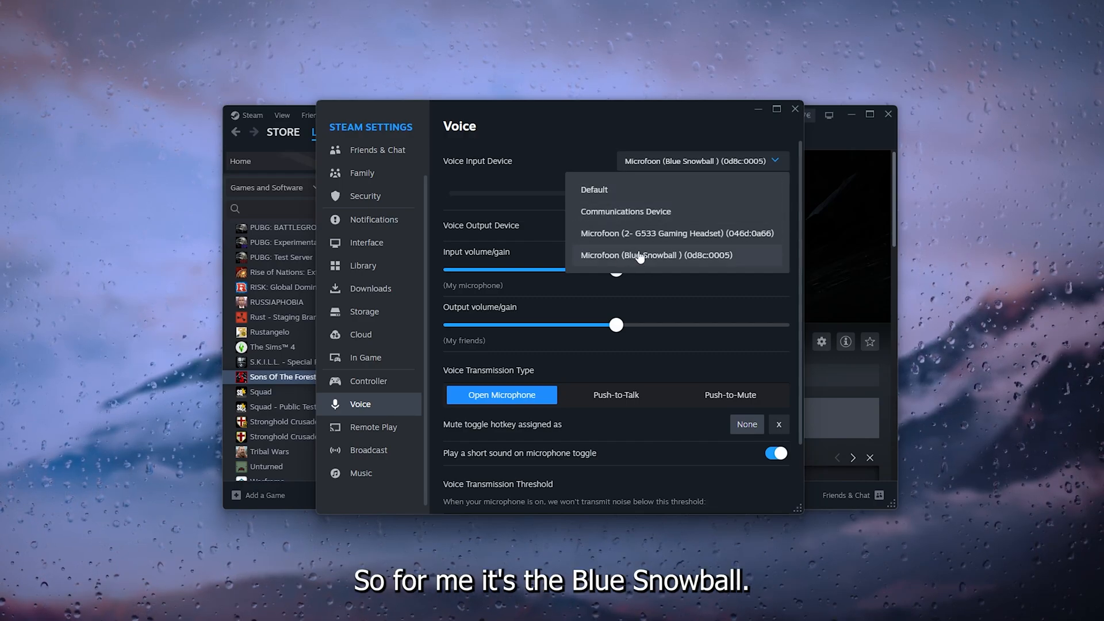
{"action": "left_click", "coordinate": [656, 255]}
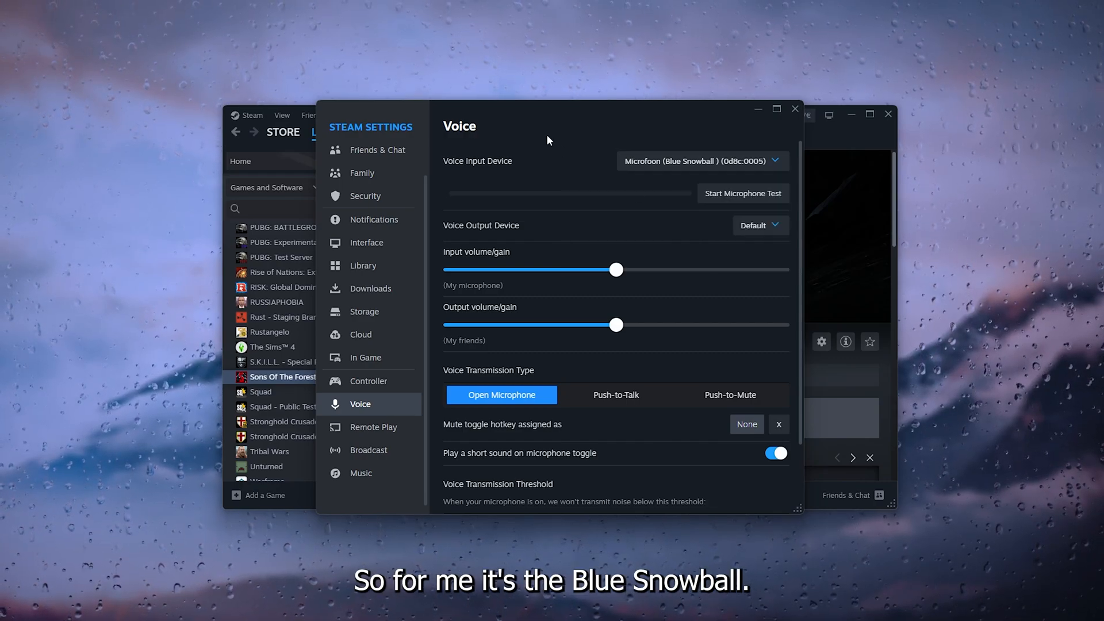
{"action": "left_click", "coordinate": [742, 193]}
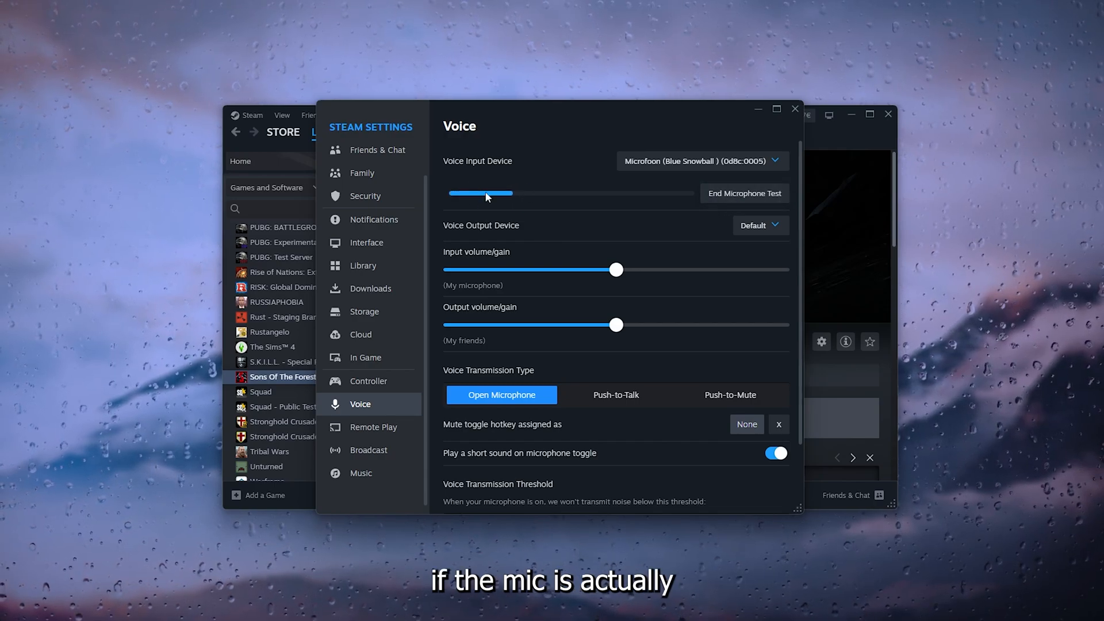
{"action": "mouse_move", "coordinate": [514, 202]}
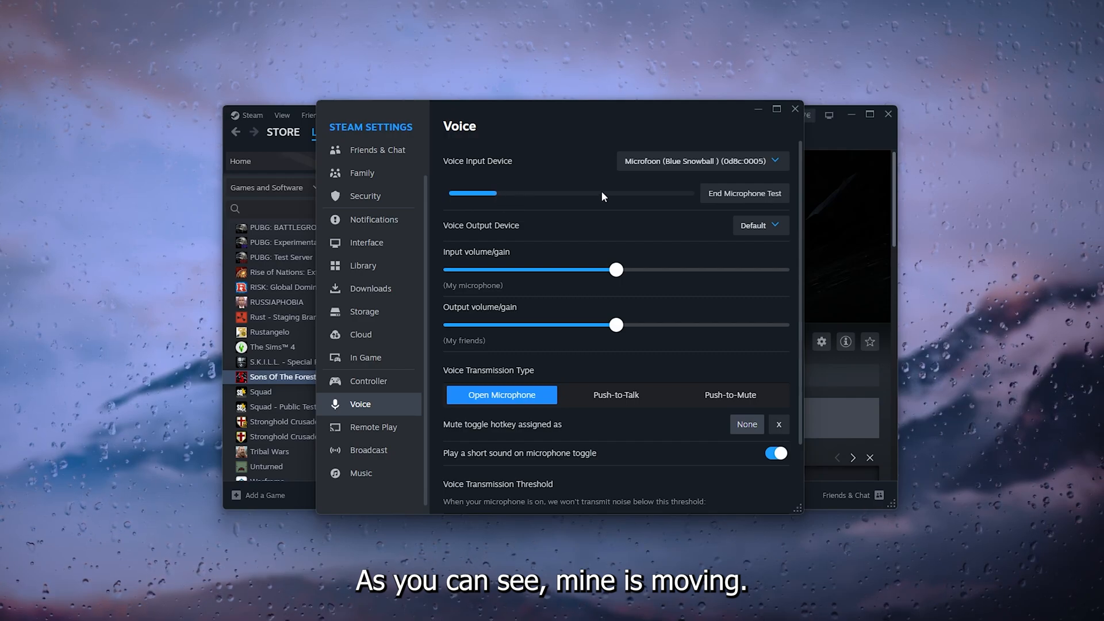
{"action": "scroll", "scroll_direction": "down", "scroll_amount": 3}
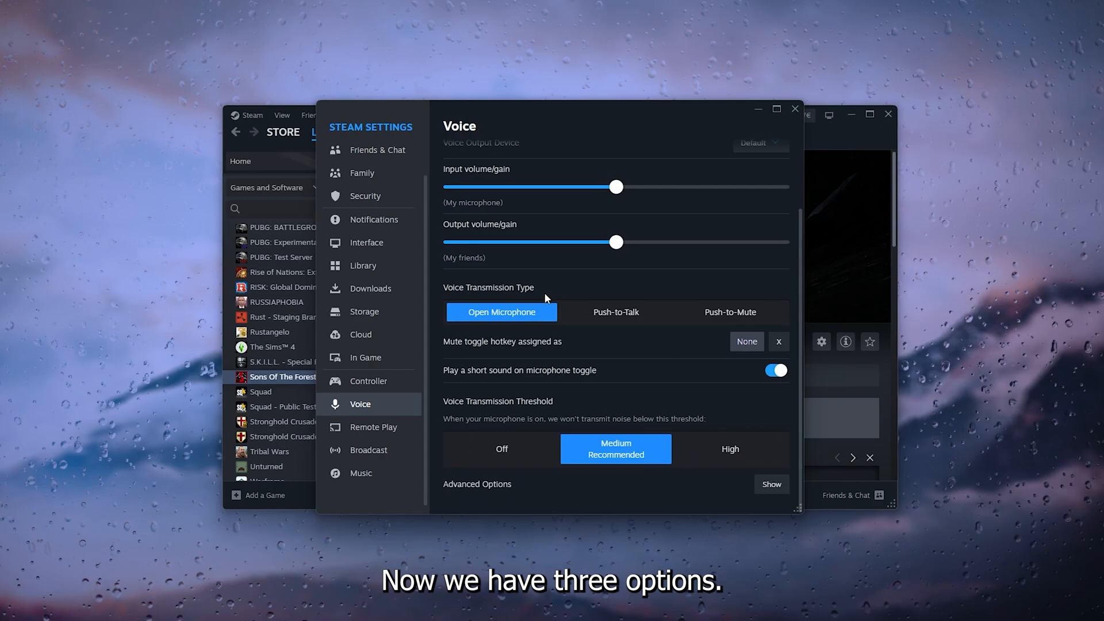
{"action": "mouse_move", "coordinate": [480, 308]}
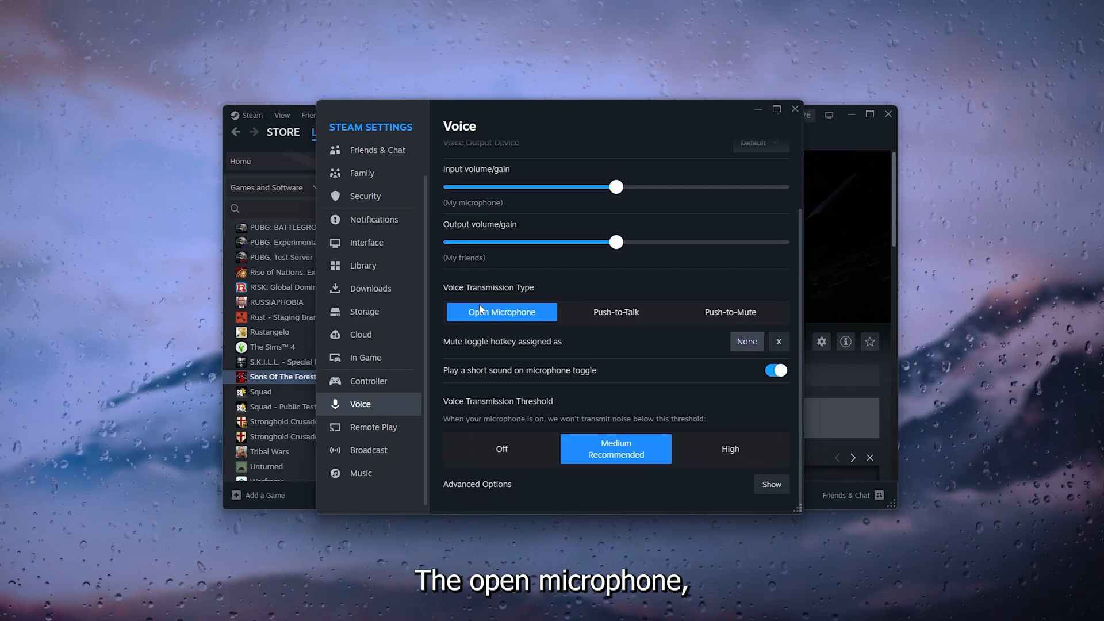
{"action": "mouse_move", "coordinate": [689, 339]}
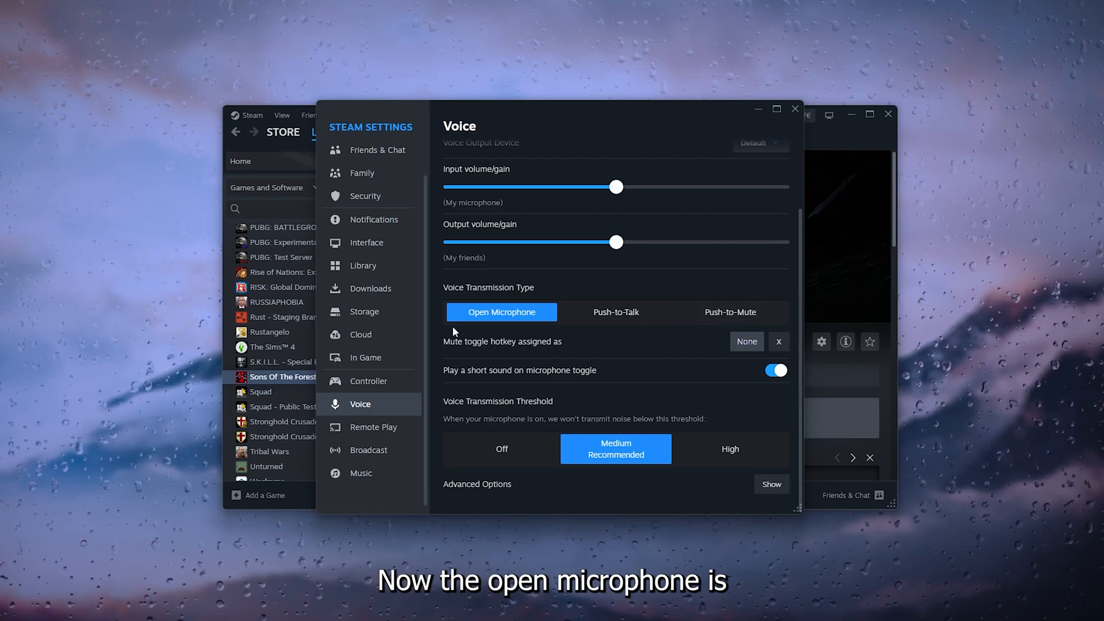
{"action": "mouse_move", "coordinate": [473, 308]}
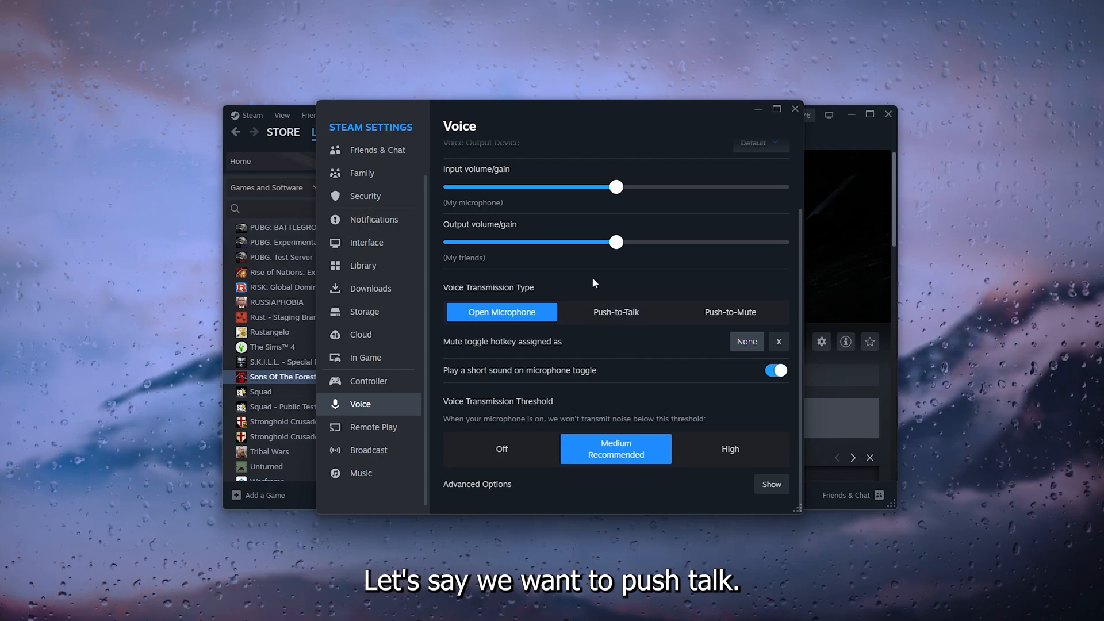
{"action": "left_click", "coordinate": [615, 312]}
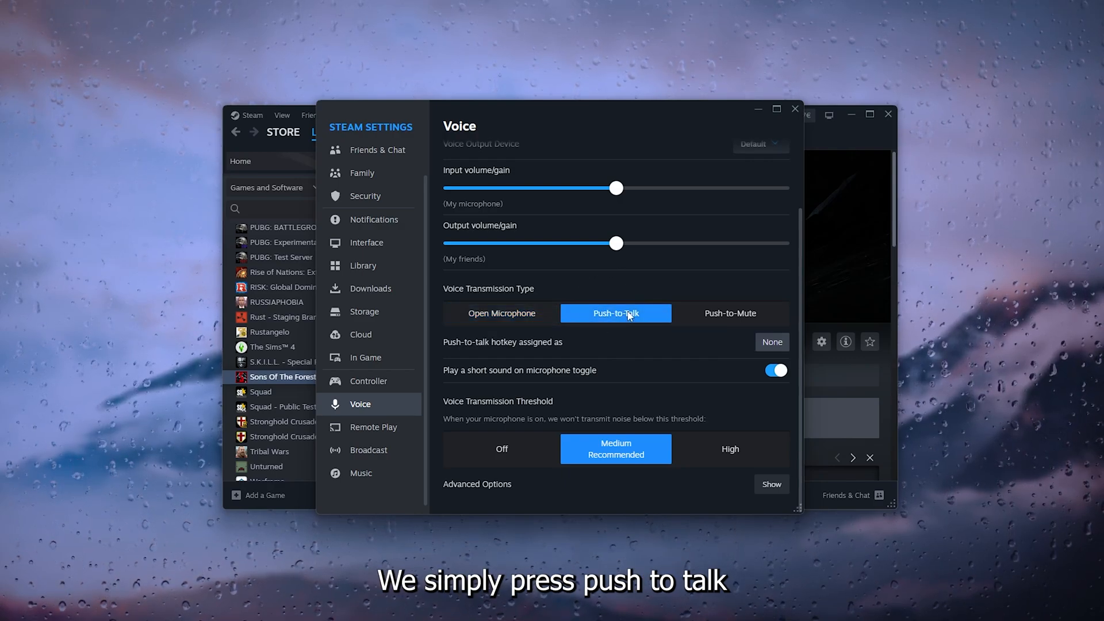
{"action": "mouse_move", "coordinate": [509, 354]}
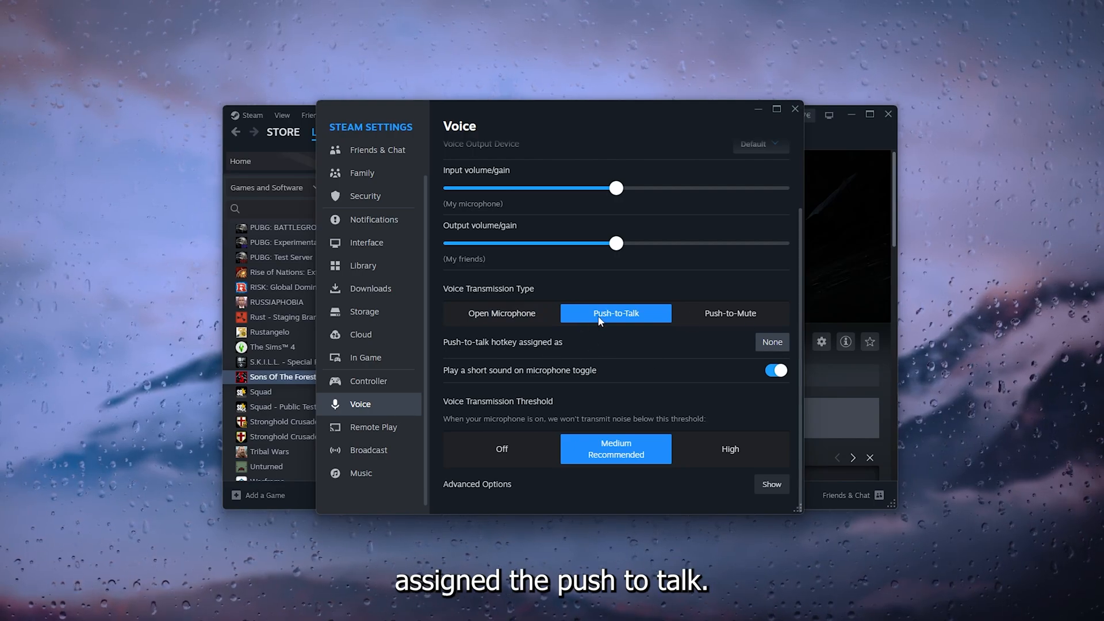
{"action": "mouse_move", "coordinate": [501, 314]}
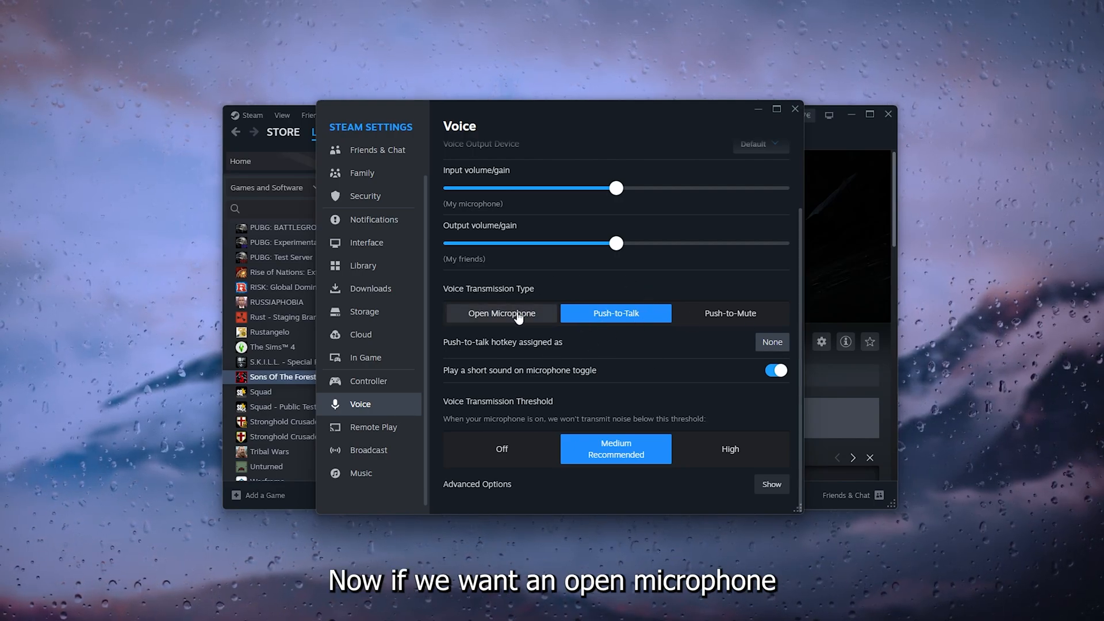
{"action": "left_click", "coordinate": [501, 313]}
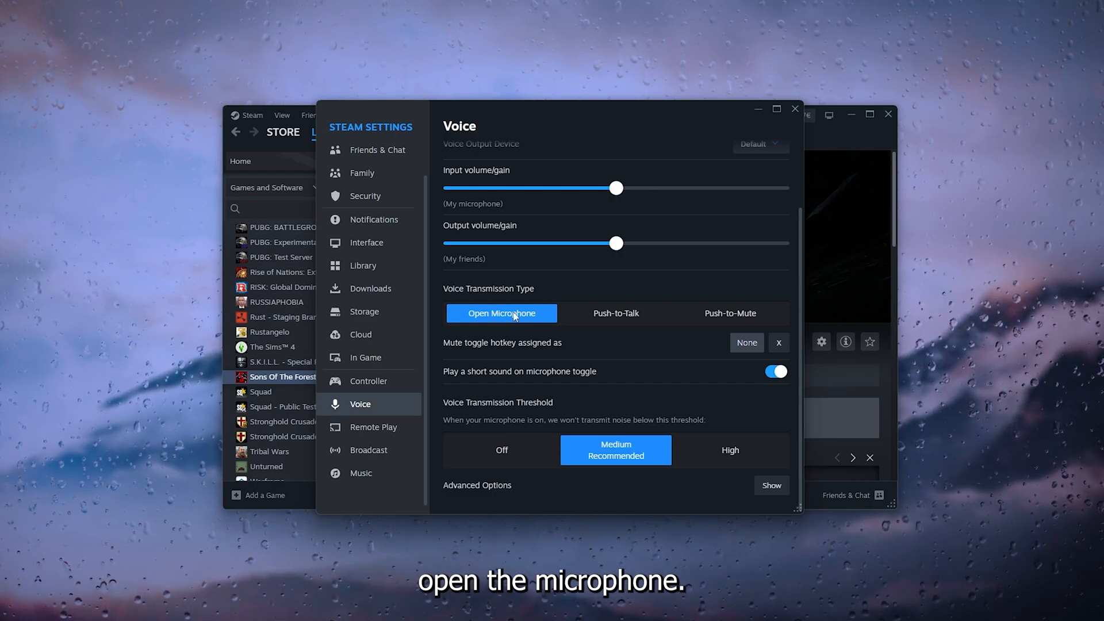
{"action": "mouse_move", "coordinate": [514, 308]}
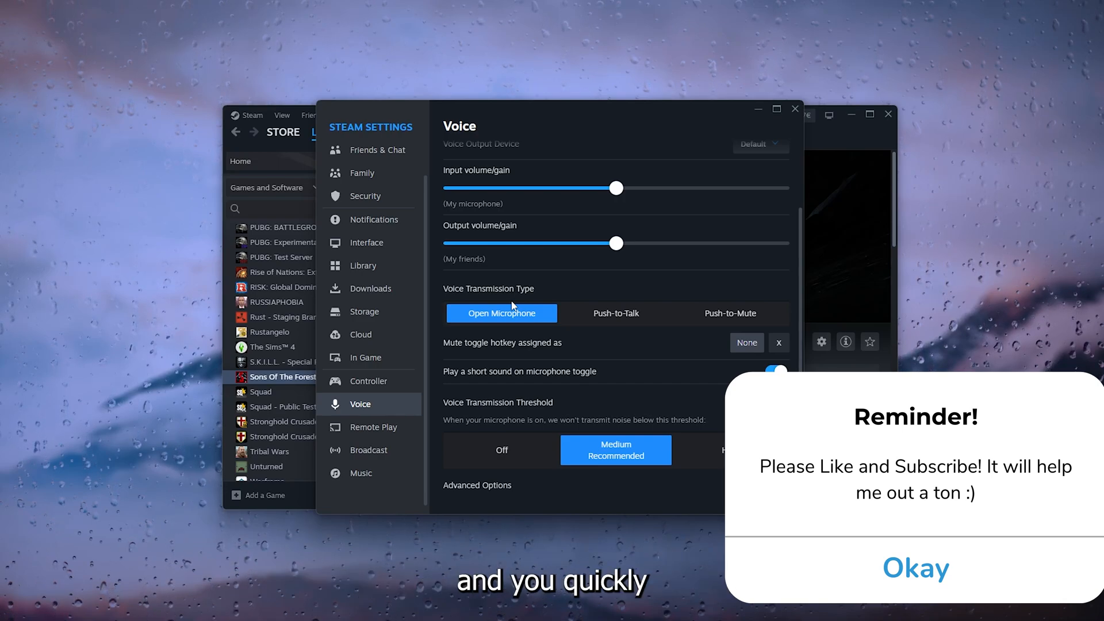
Set Voice Transmission Type to Push-to-Mute.
{"action": "left_click", "coordinate": [915, 568]}
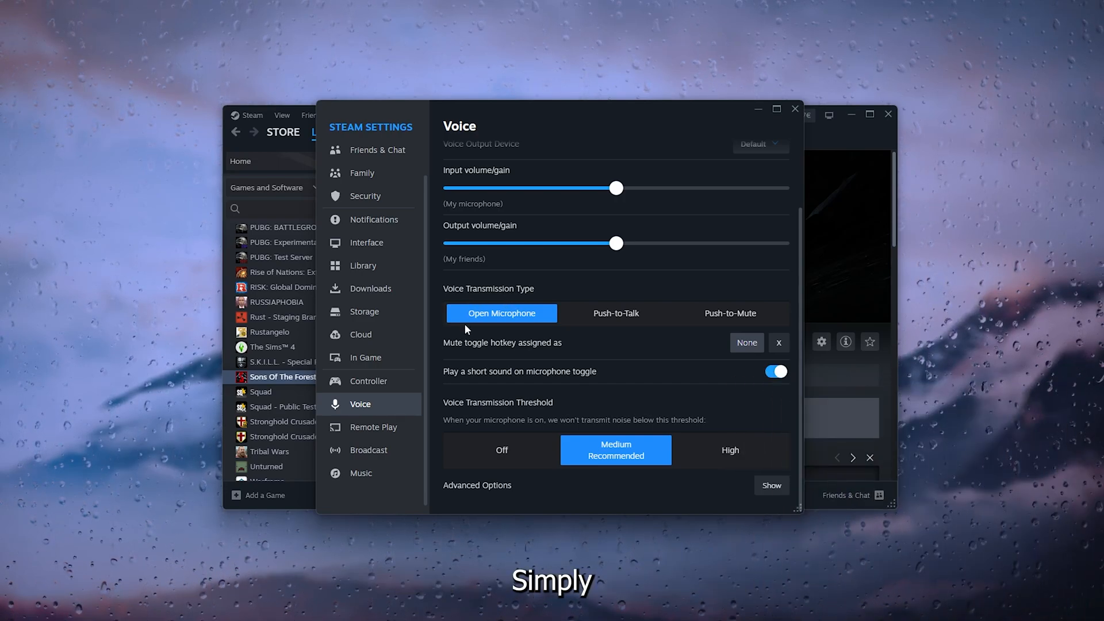
{"action": "left_click", "coordinate": [730, 313]}
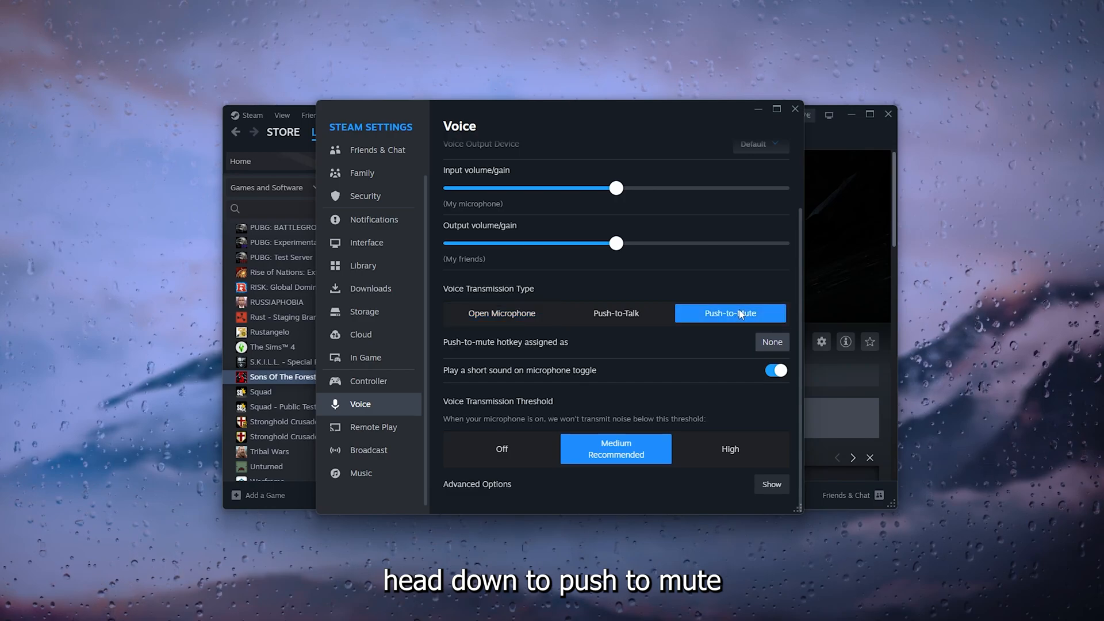
{"action": "mouse_move", "coordinate": [753, 346]}
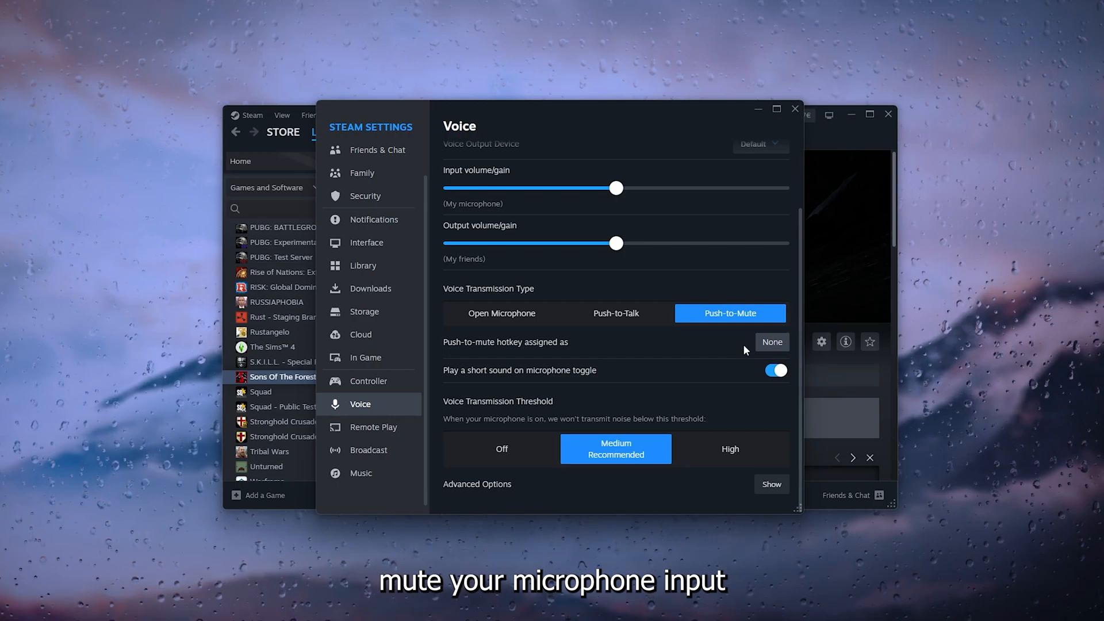
{"action": "mouse_move", "coordinate": [652, 352]}
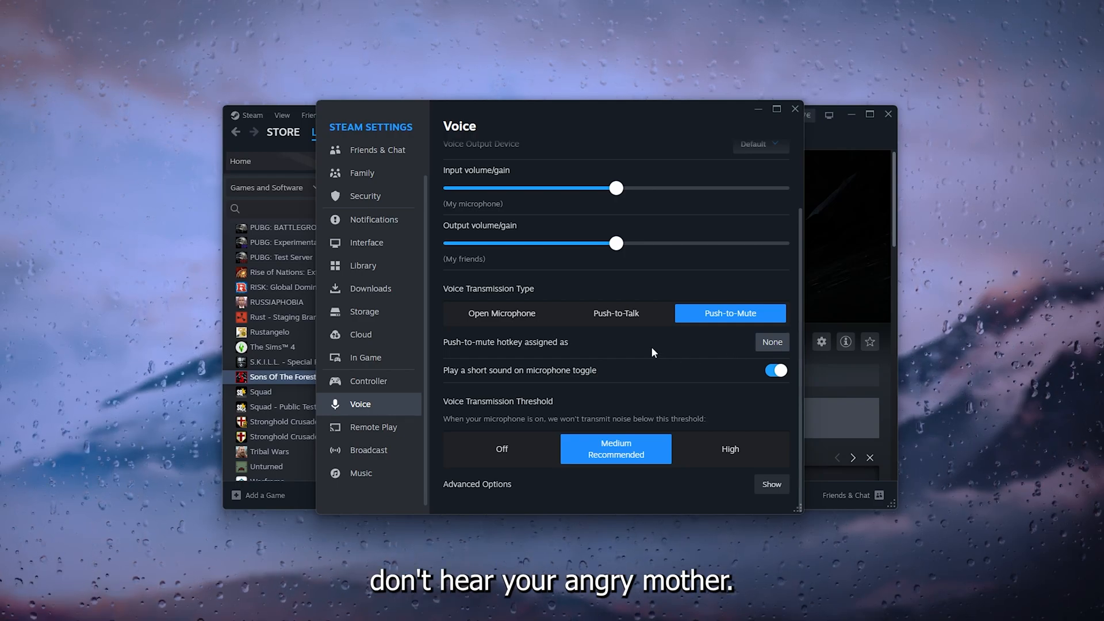
{"action": "mouse_move", "coordinate": [641, 313]}
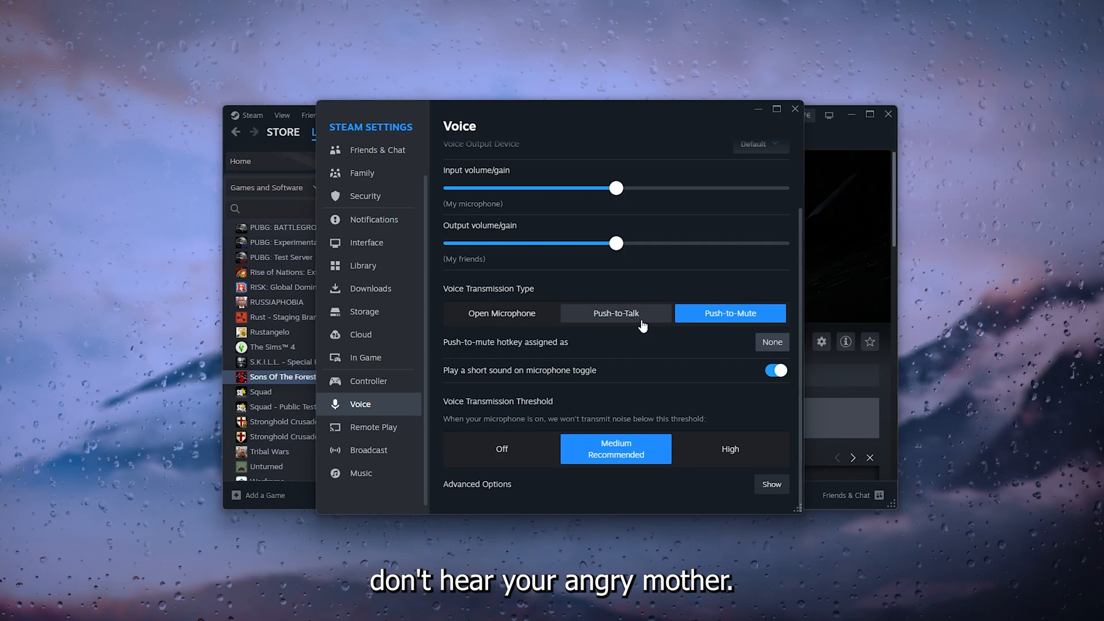
{"action": "mouse_move", "coordinate": [590, 338]}
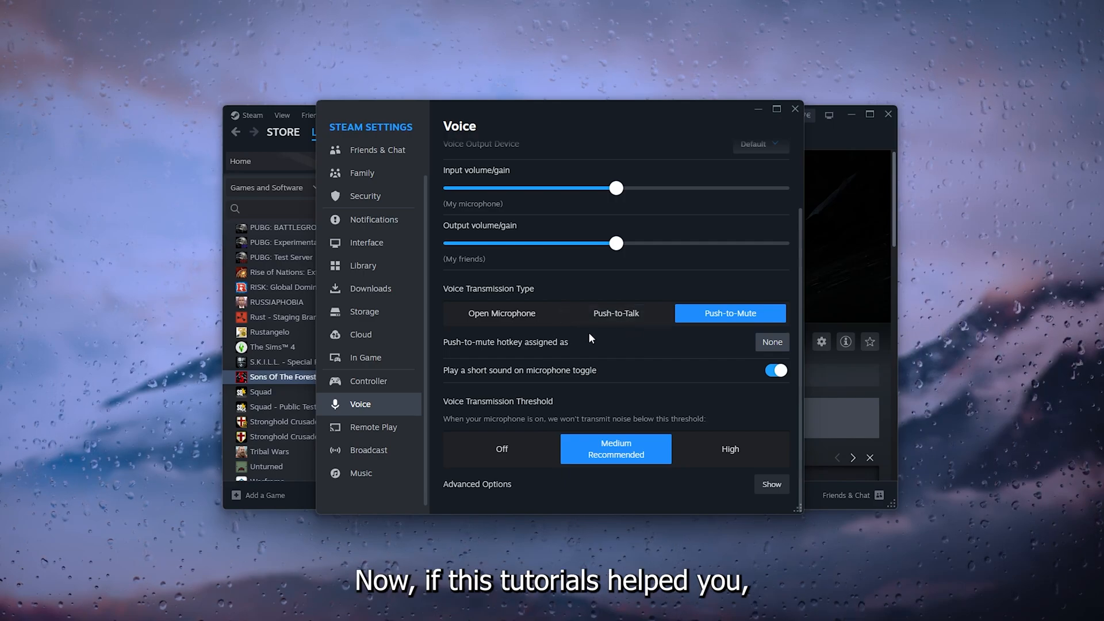